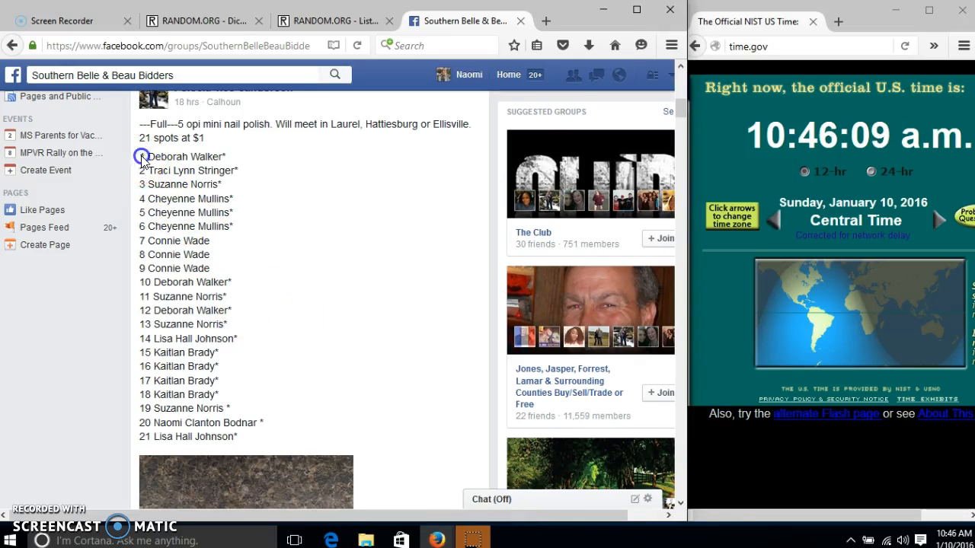
Step: Copy the 21 raffle names from the post and comment 'live' to announce the drawing
left_click_drag(140, 156, 256, 424)
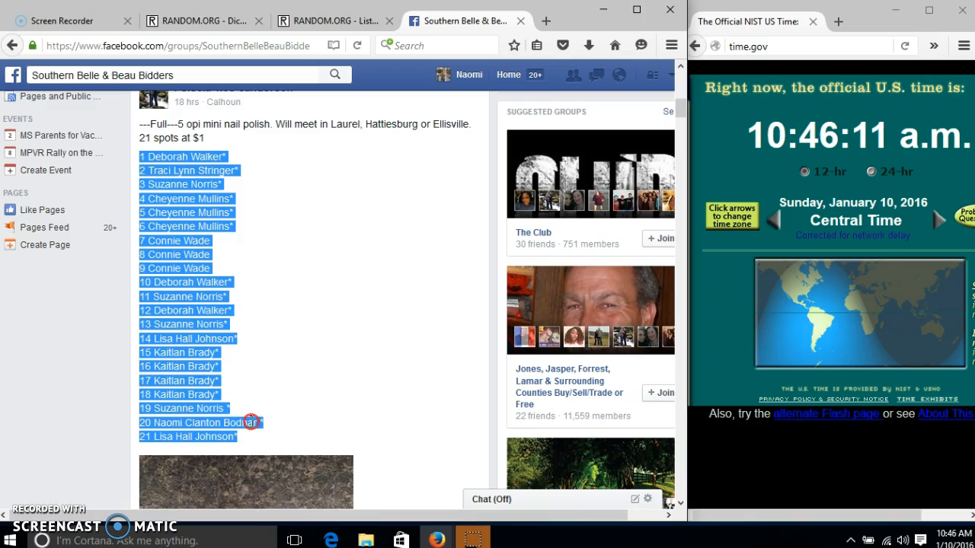
scroll("down", 3)
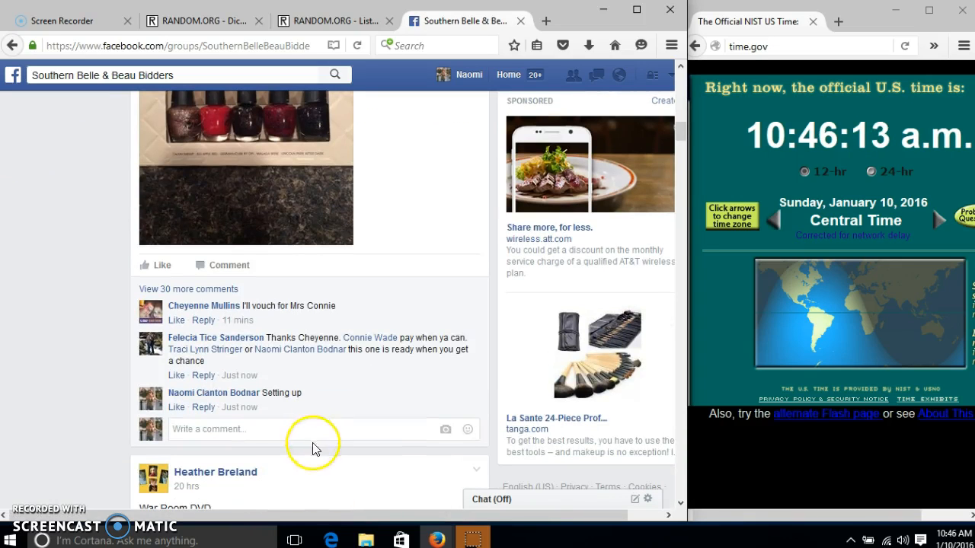
type("live")
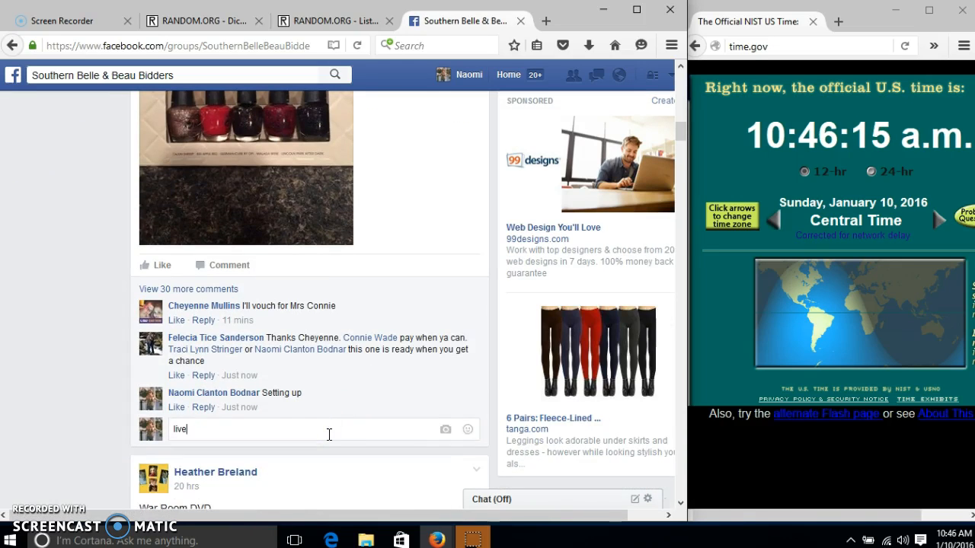
key("enter")
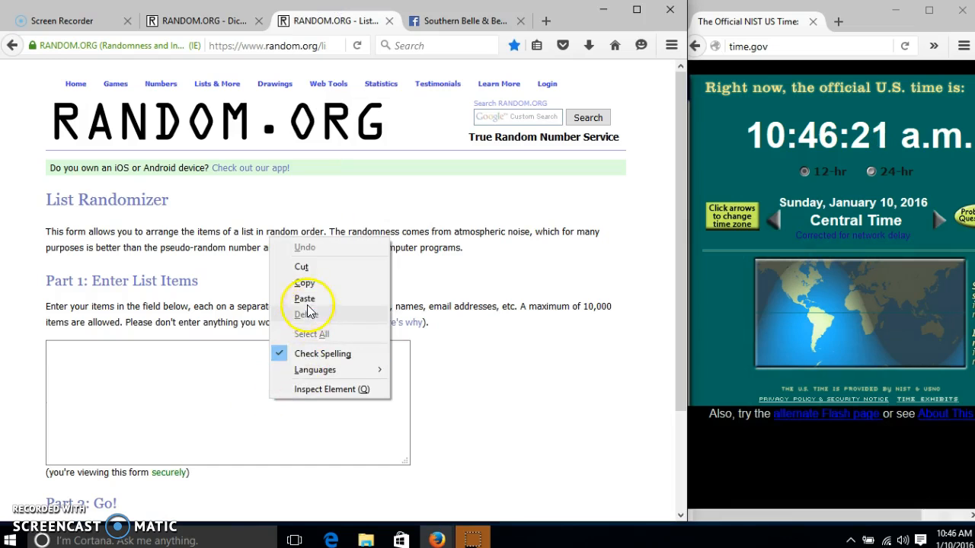
Step: Paste the 21 names into the List Randomizer and roll two dice on the Dice Roller
left_click(304, 297)
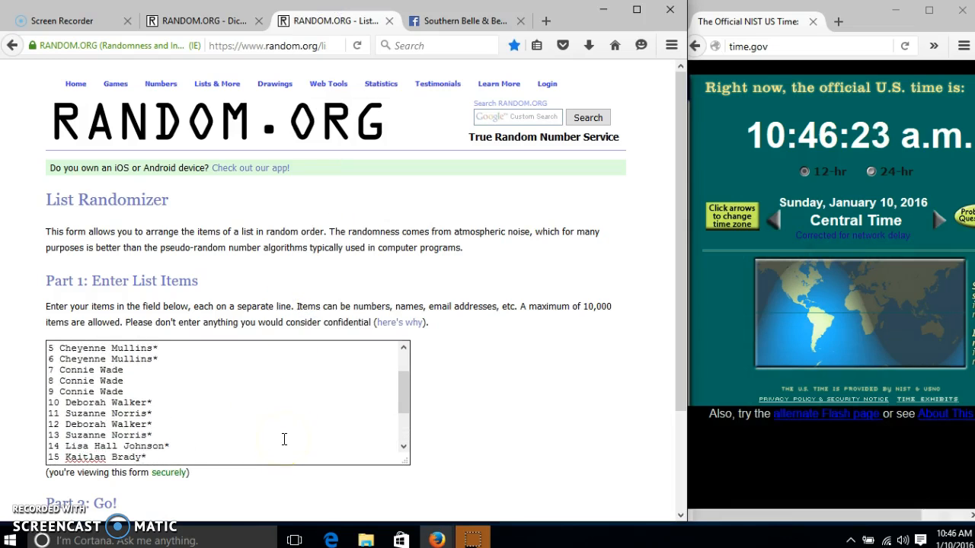
scroll("down", 3)
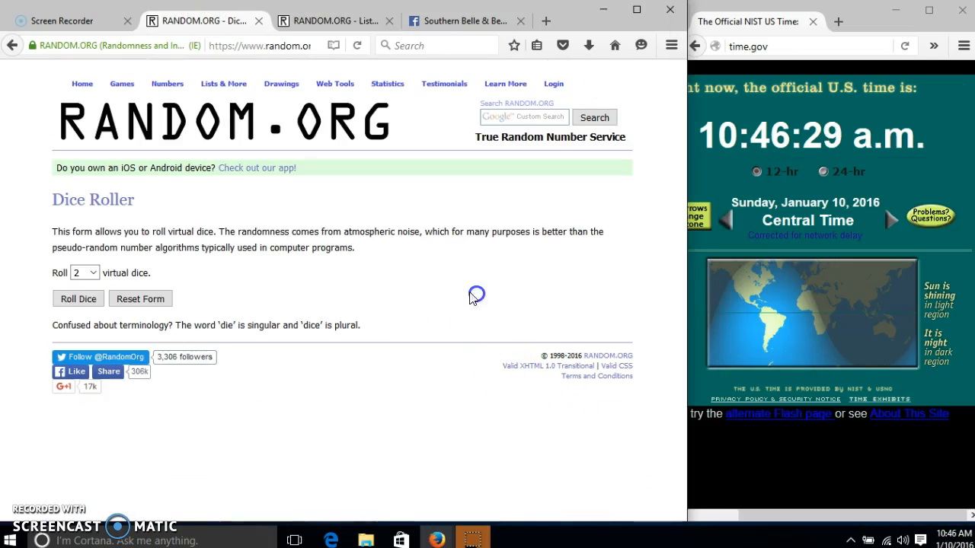
left_click(78, 297)
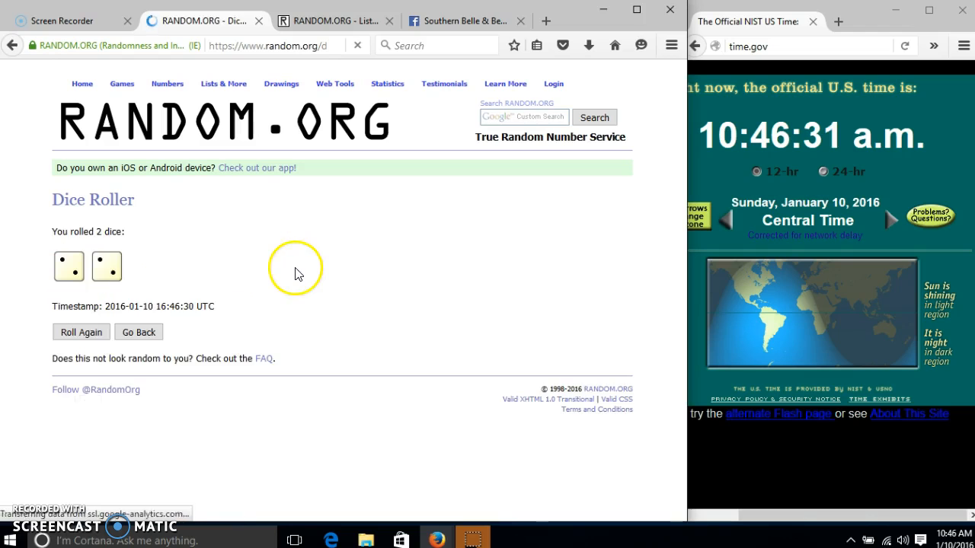
left_click(335, 21)
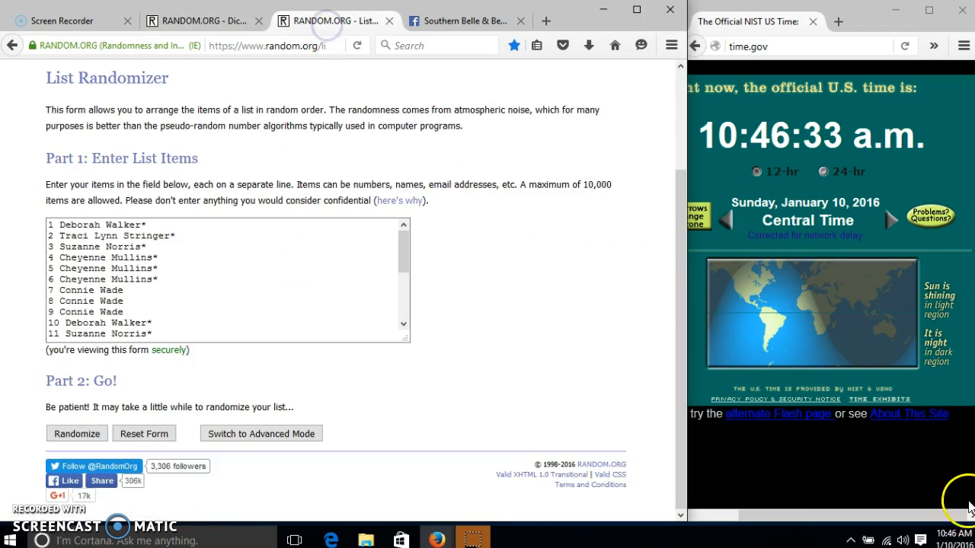
Step: Randomize the 21-name list a first time and check the timestamped result
left_click(76, 432)
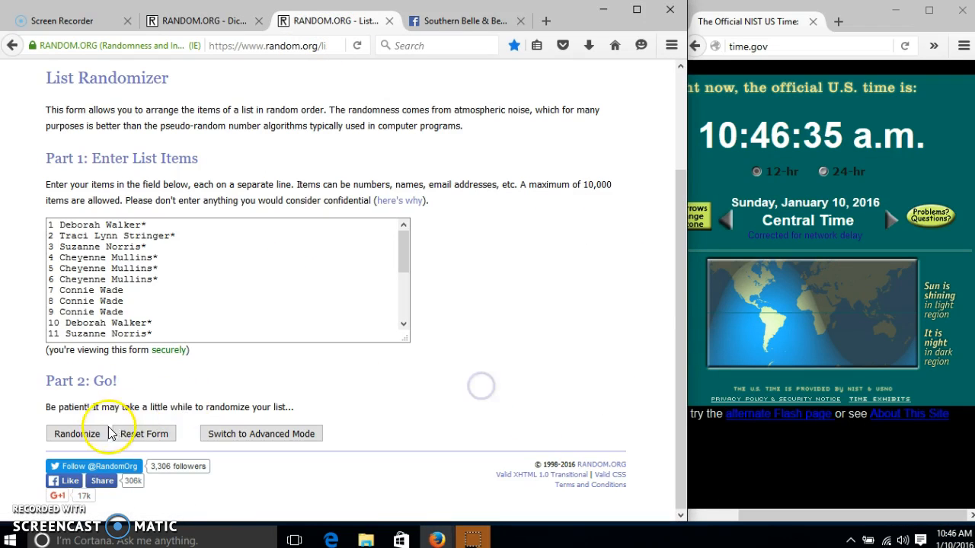
left_click(76, 433)
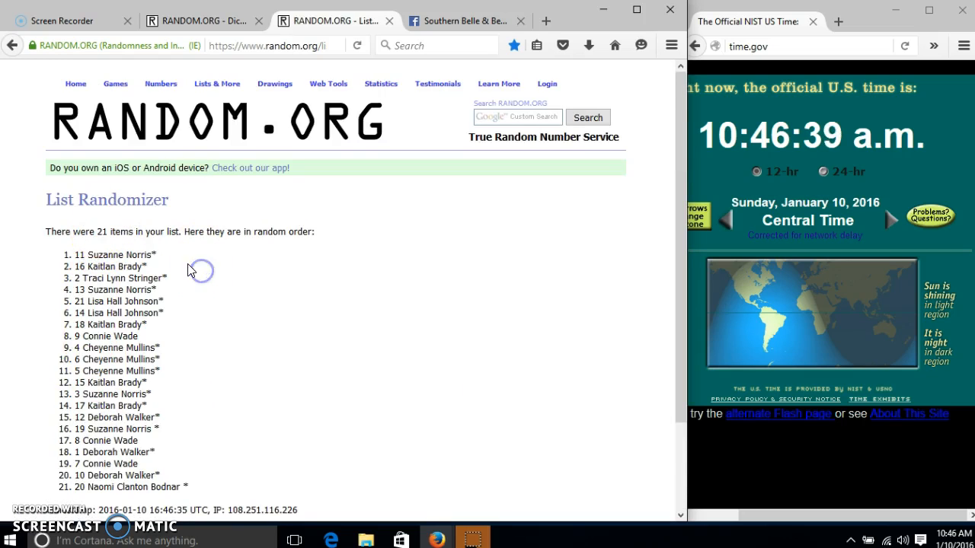
scroll("down", 3)
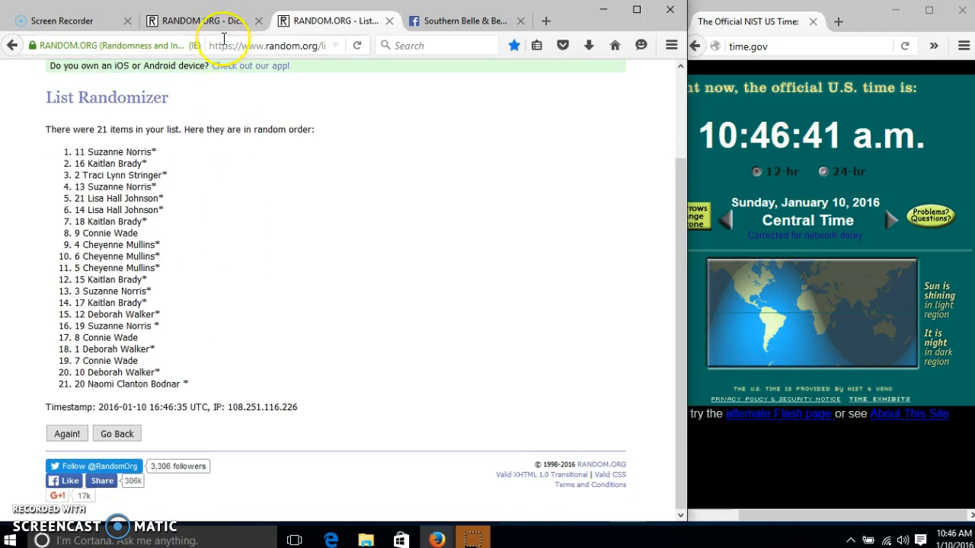
left_click(343, 21)
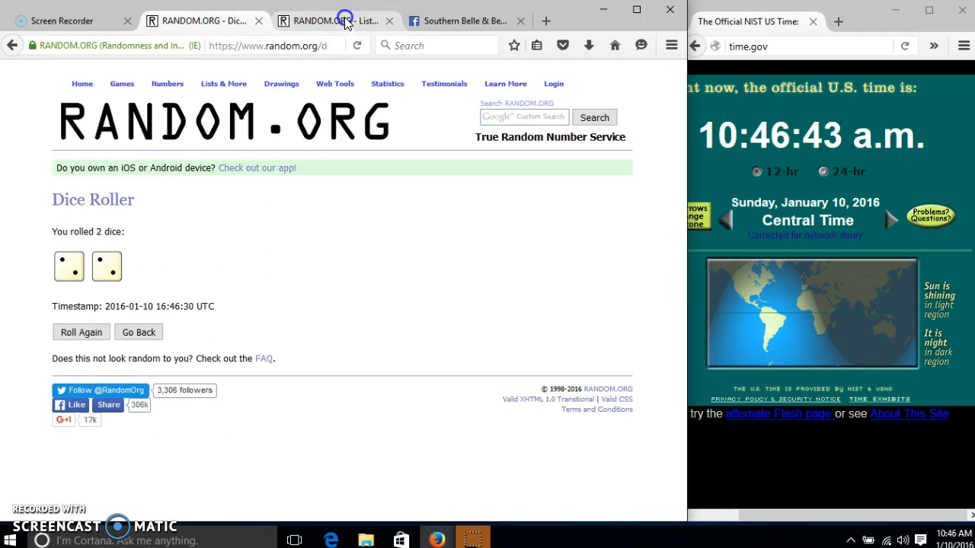
left_click(327, 21)
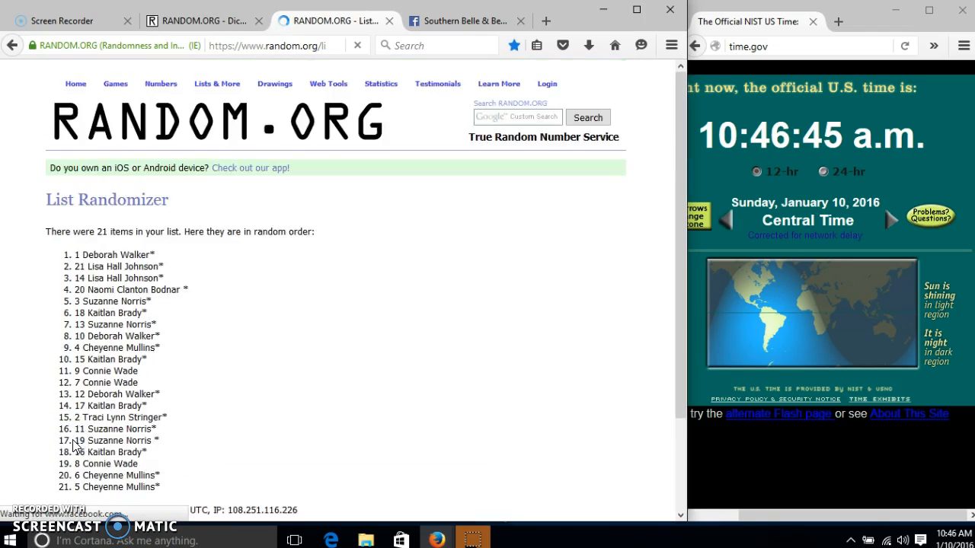
Step: Shuffle the list again up to a fourth time to draw the winner, then return to the Facebook post
left_click(67, 432)
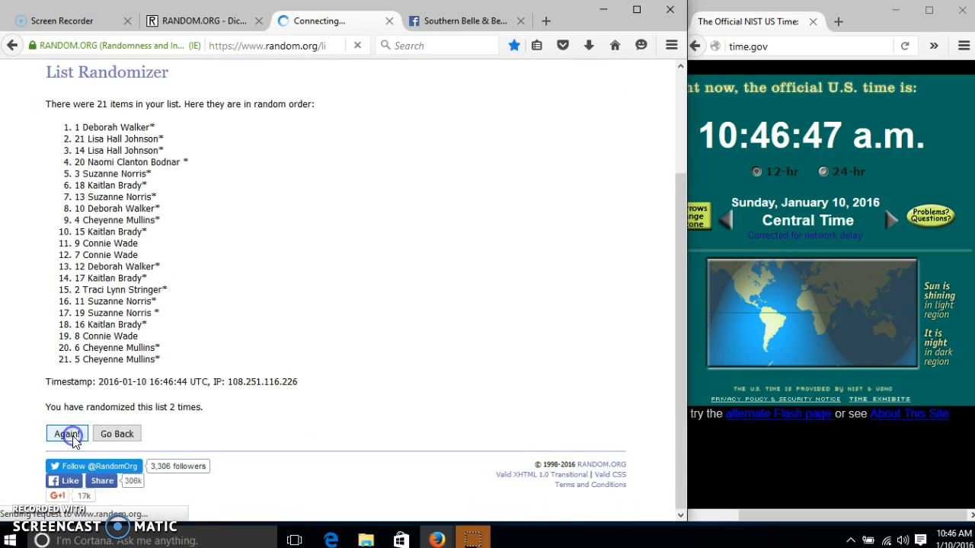
left_click(67, 432)
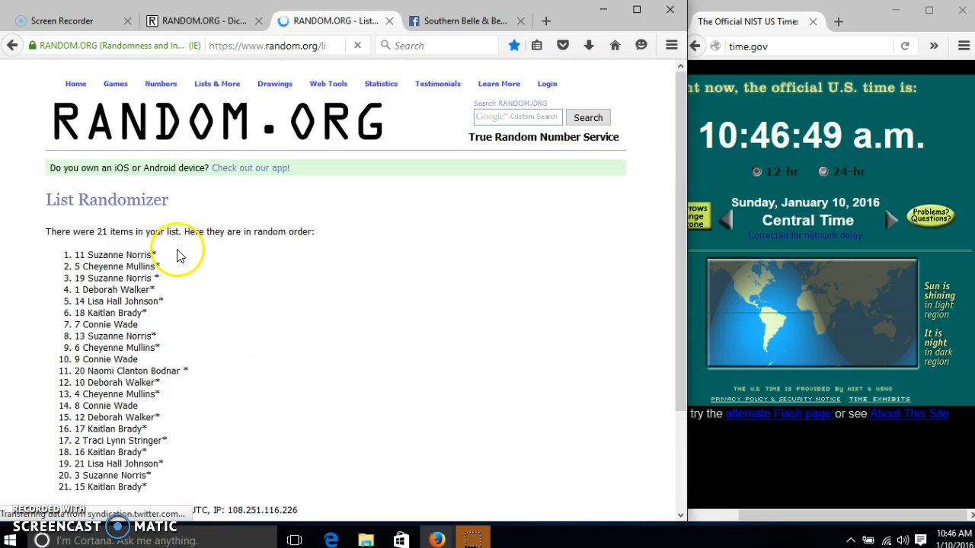
scroll("down", 3)
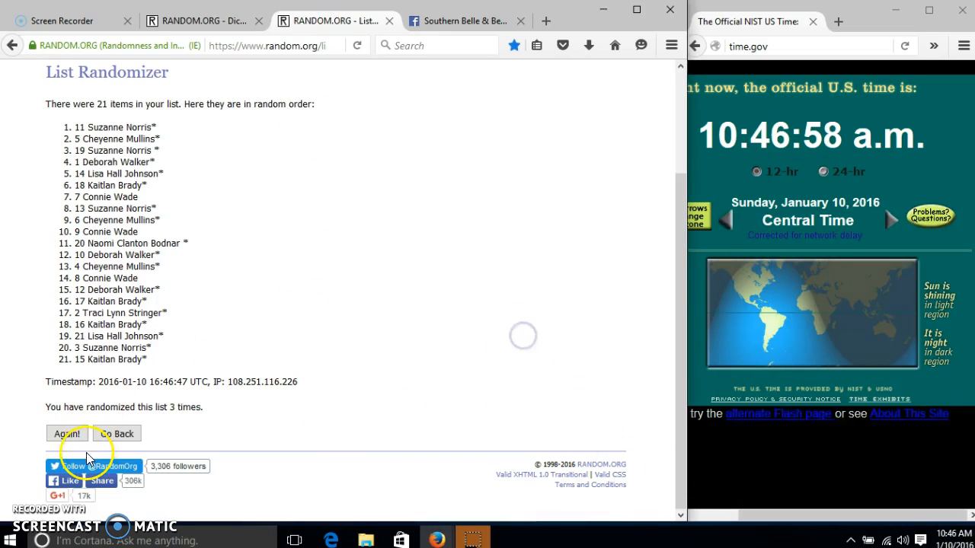
left_click(67, 432)
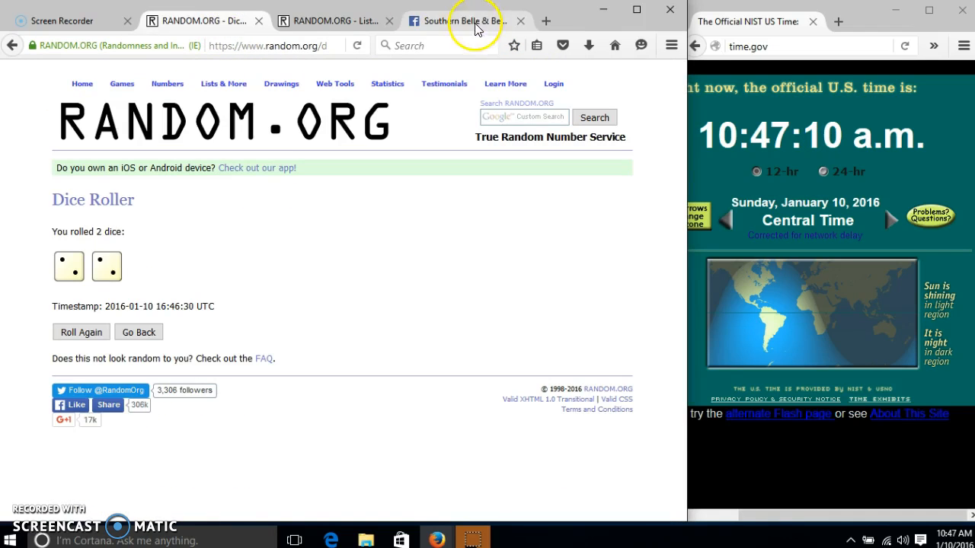
left_click(451, 21)
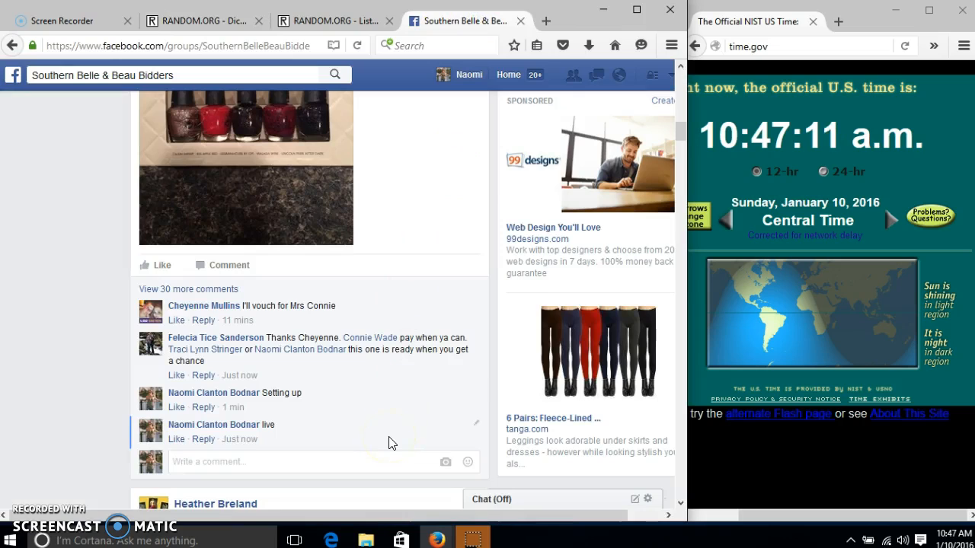